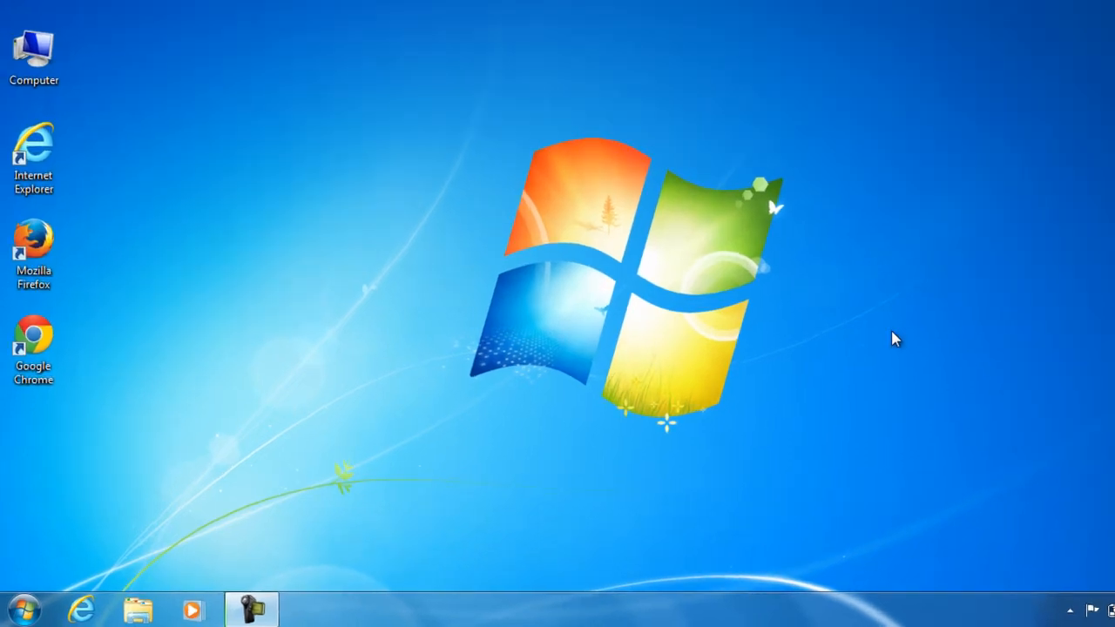
Step: Search the Start Menu for 'rege' and launch regedit
{"action": "left_click", "coordinate": [23, 609]}
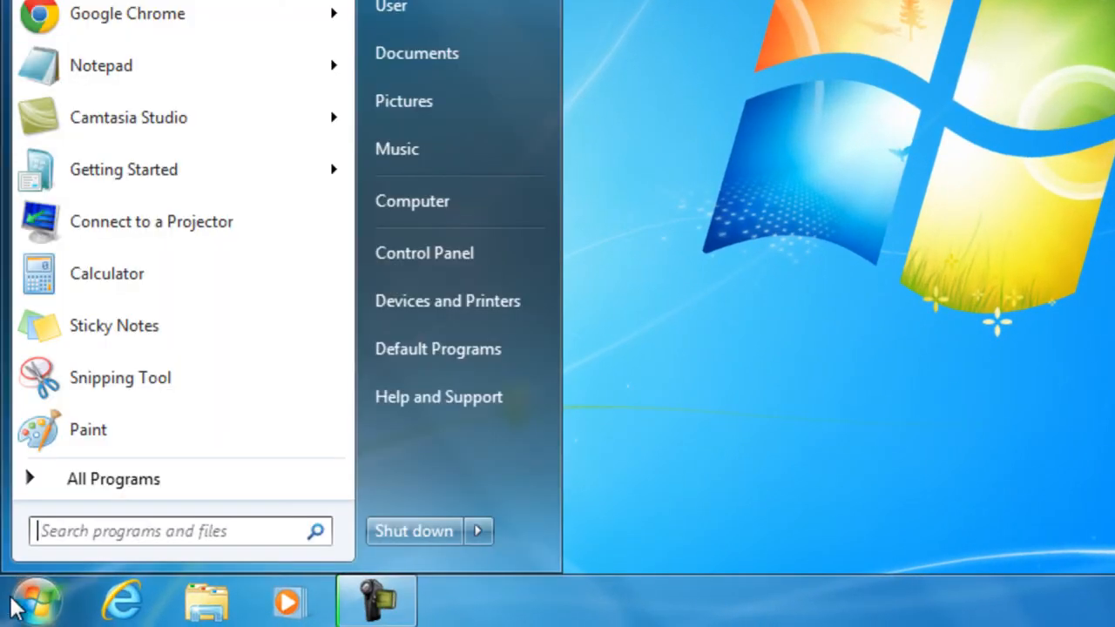
{"action": "type", "text": "rege"}
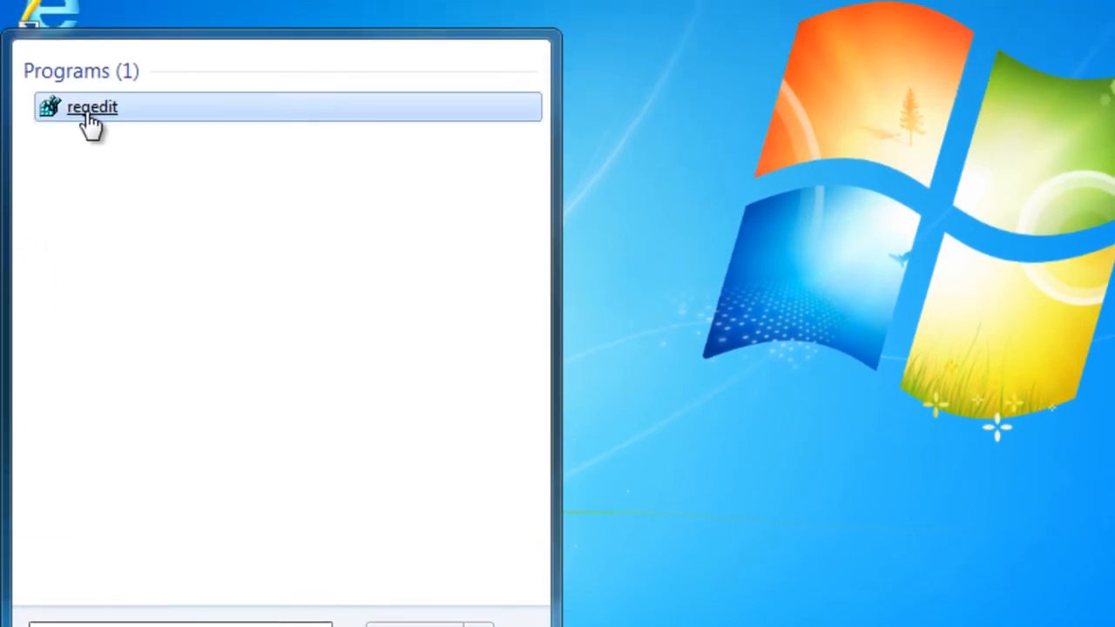
{"action": "left_click", "coordinate": [92, 107]}
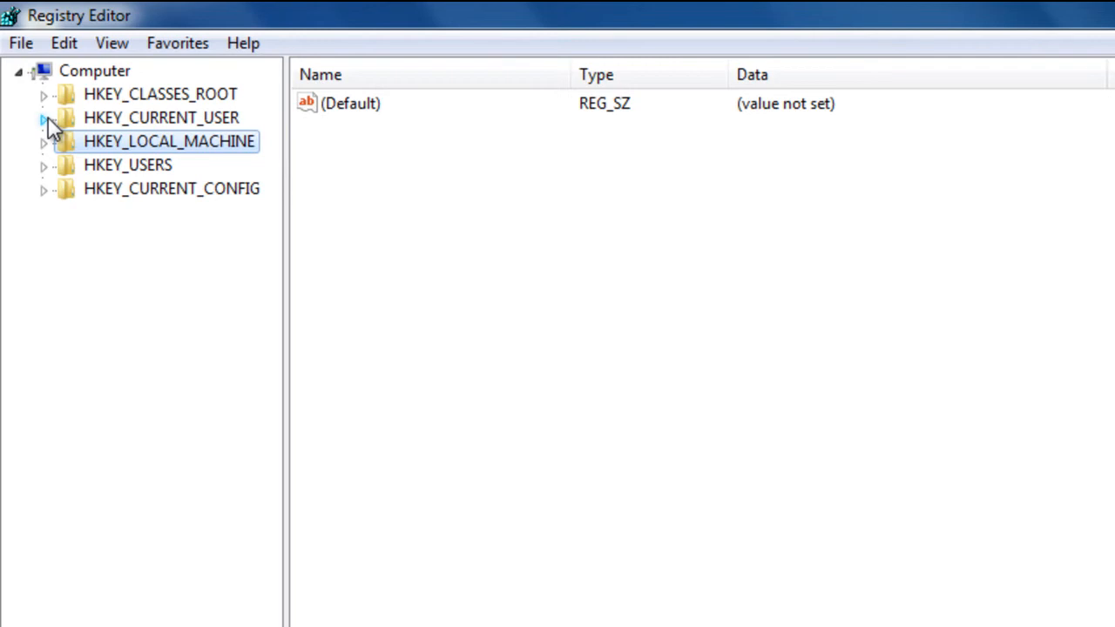
Step: Navigate to HKCU\...\CurrentVersion\Policies\Explorer, then minimize Registry Editor
{"action": "left_click", "coordinate": [42, 118]}
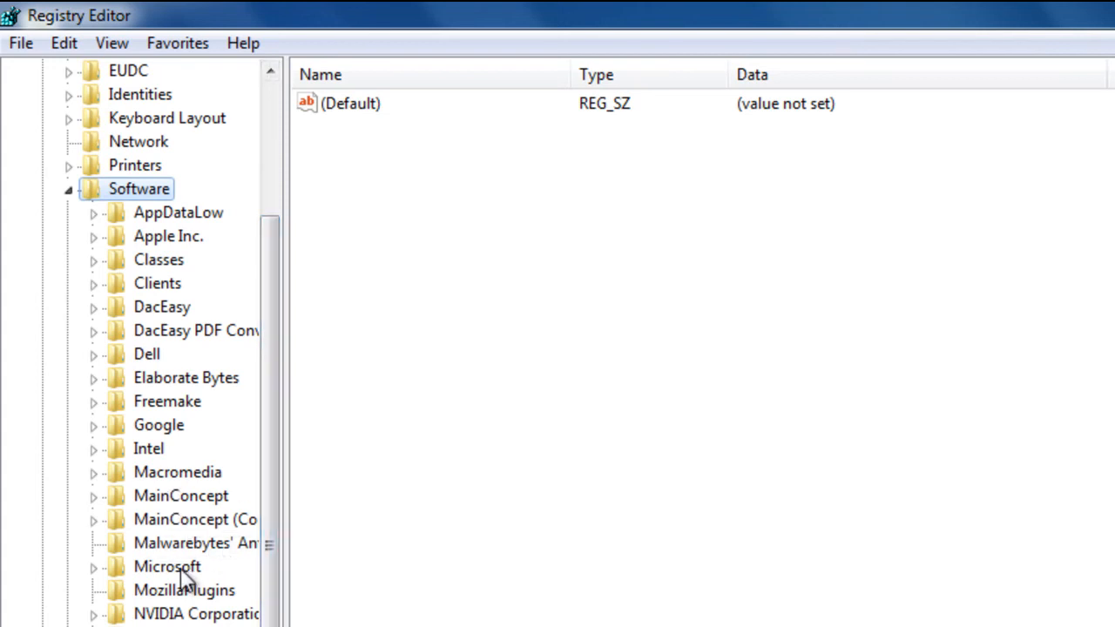
{"action": "scroll", "scroll_direction": "down", "scroll_amount": 3}
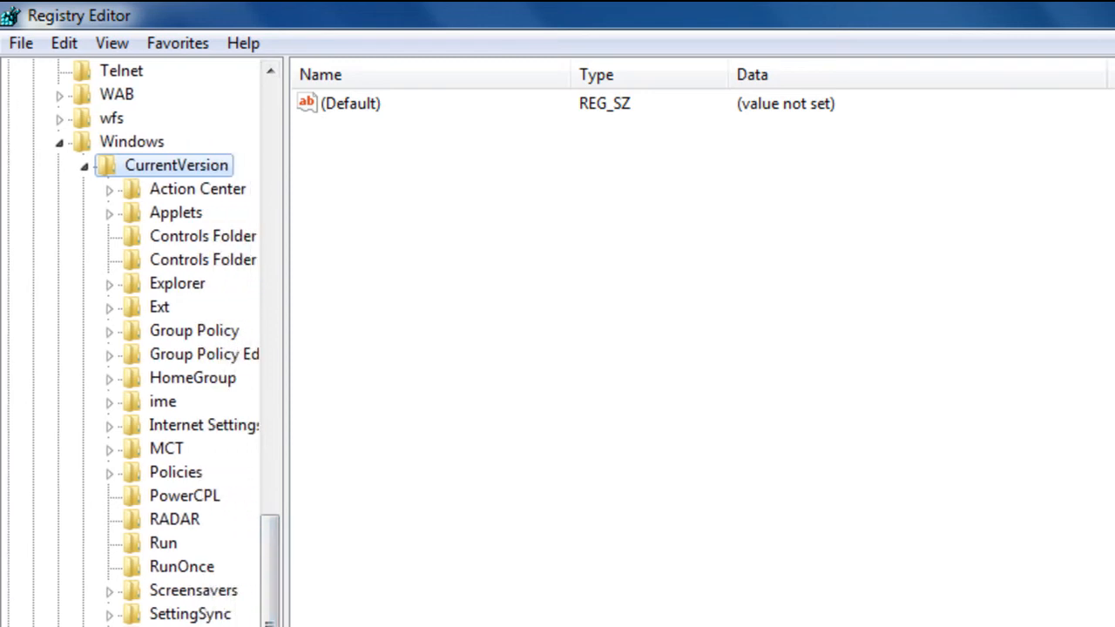
{"action": "left_click", "coordinate": [175, 471]}
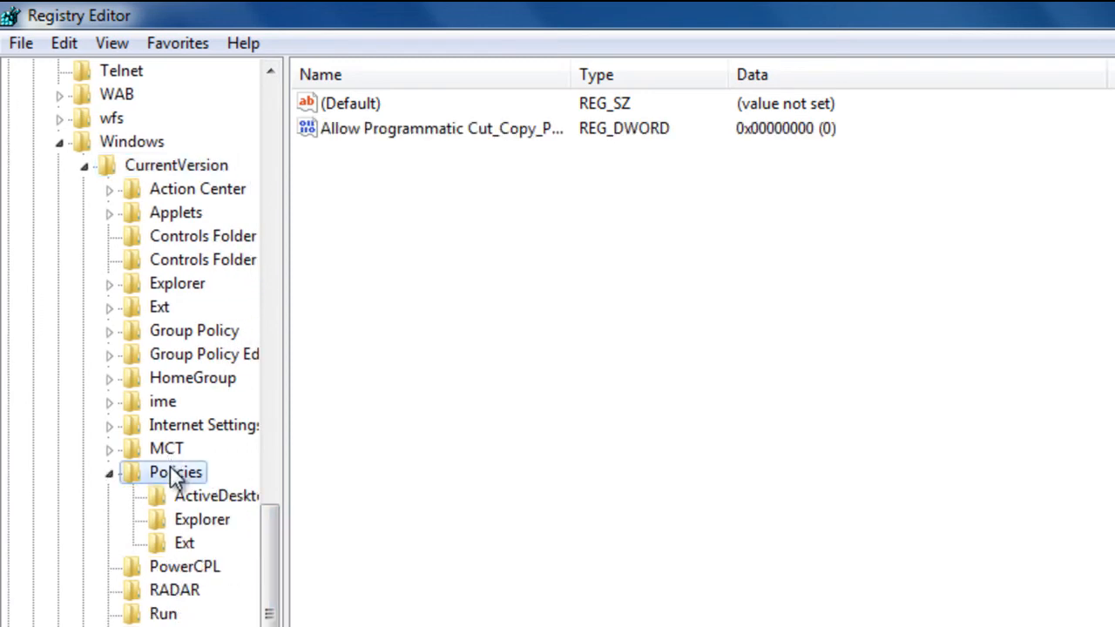
{"action": "left_click", "coordinate": [202, 520]}
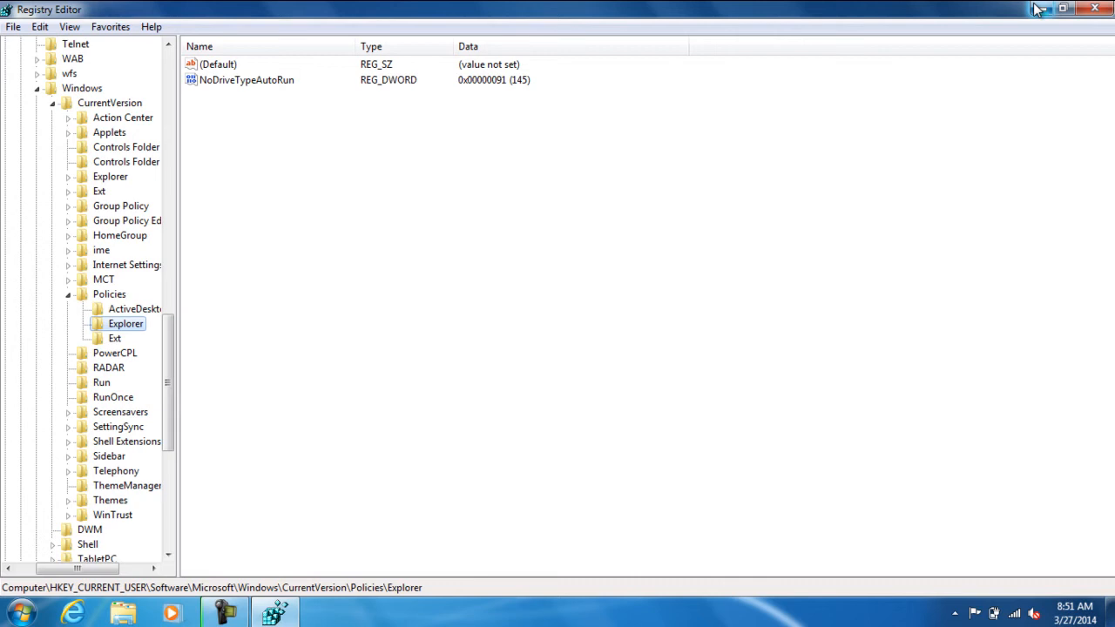
{"action": "left_click", "coordinate": [1096, 9]}
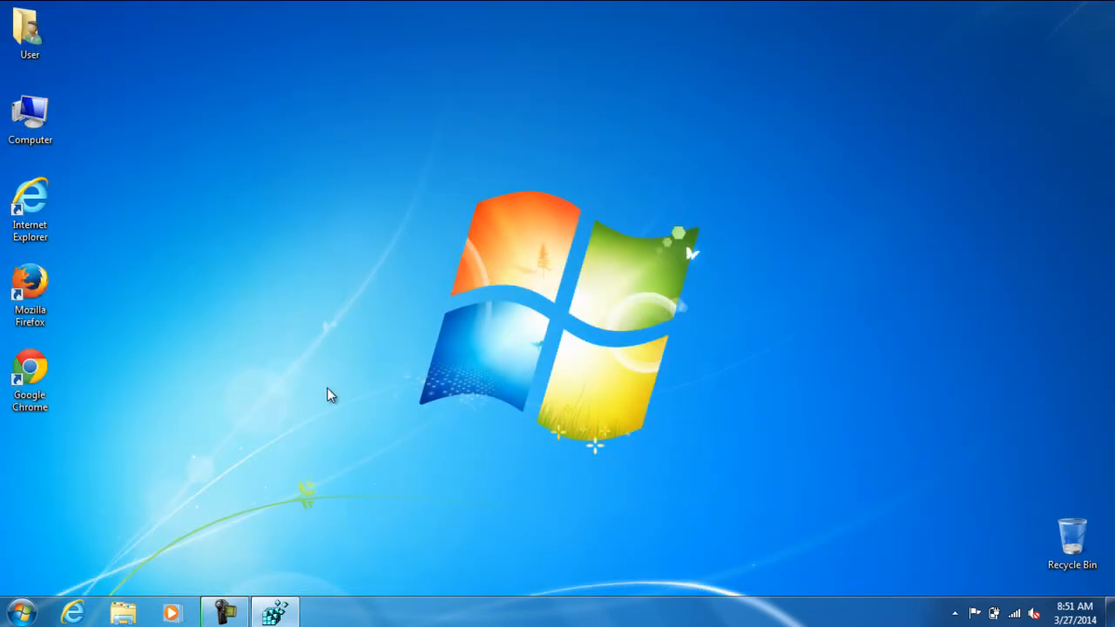
{"action": "mouse_move", "coordinate": [284, 586]}
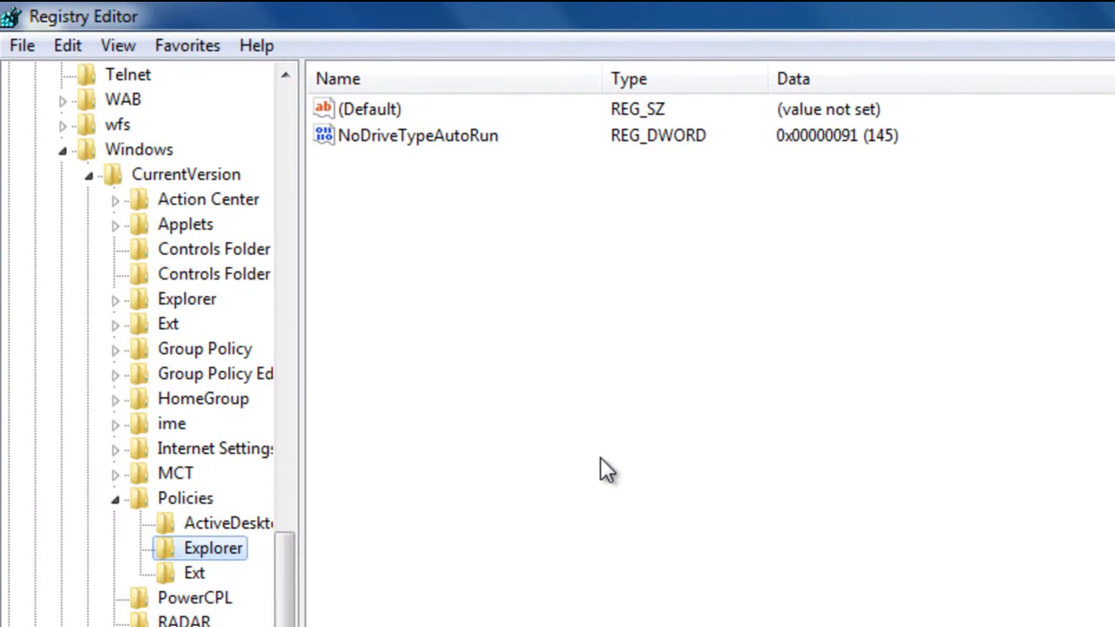
Step: Create a DWORD (32-bit) value named NoWinKeys in the Explorer key
{"action": "right_click", "coordinate": [607, 470]}
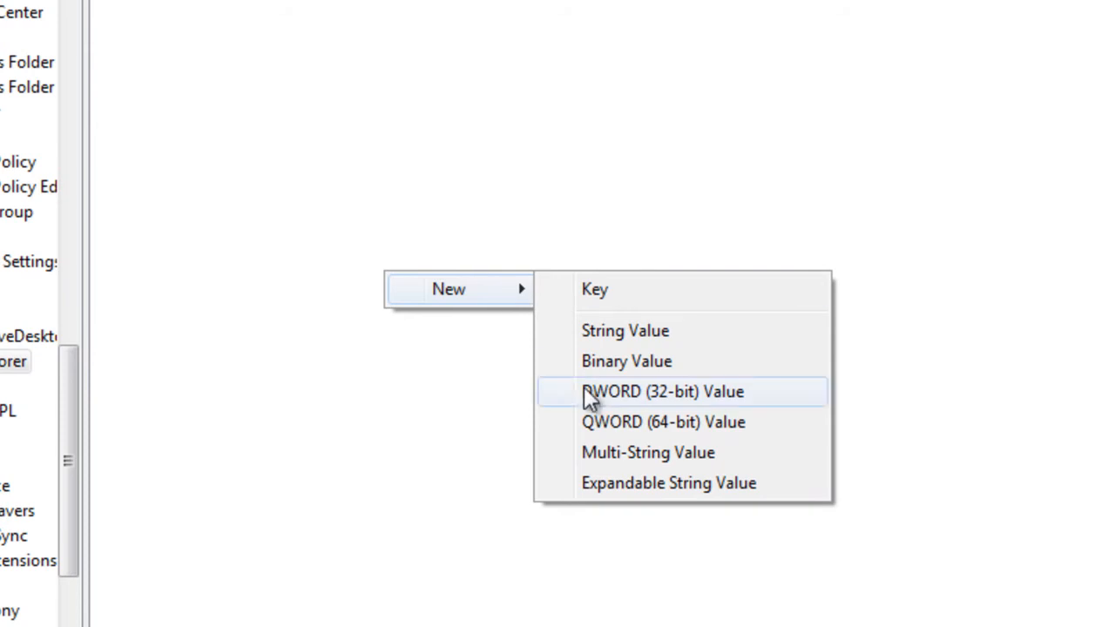
{"action": "left_click", "coordinate": [664, 391]}
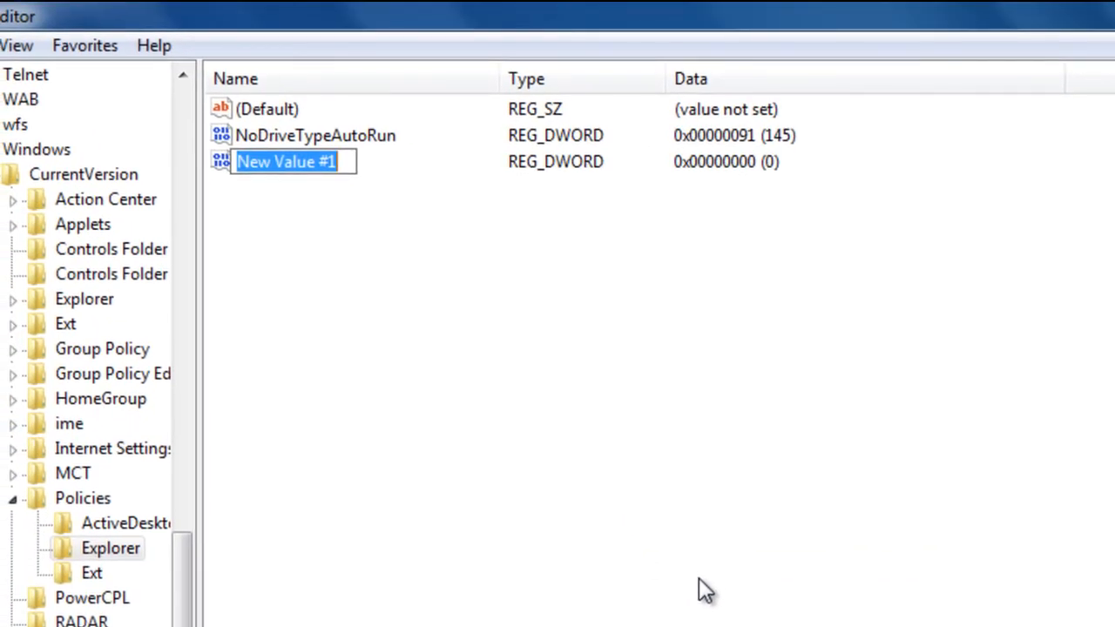
{"action": "type", "text": "NoW"}
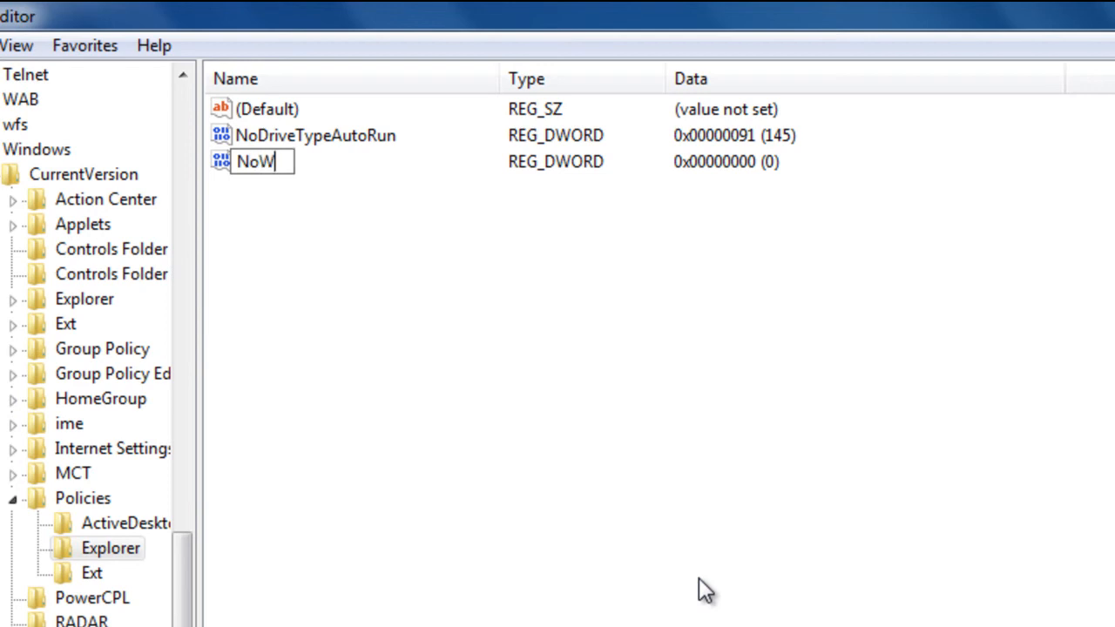
{"action": "type", "text": "inKeys"}
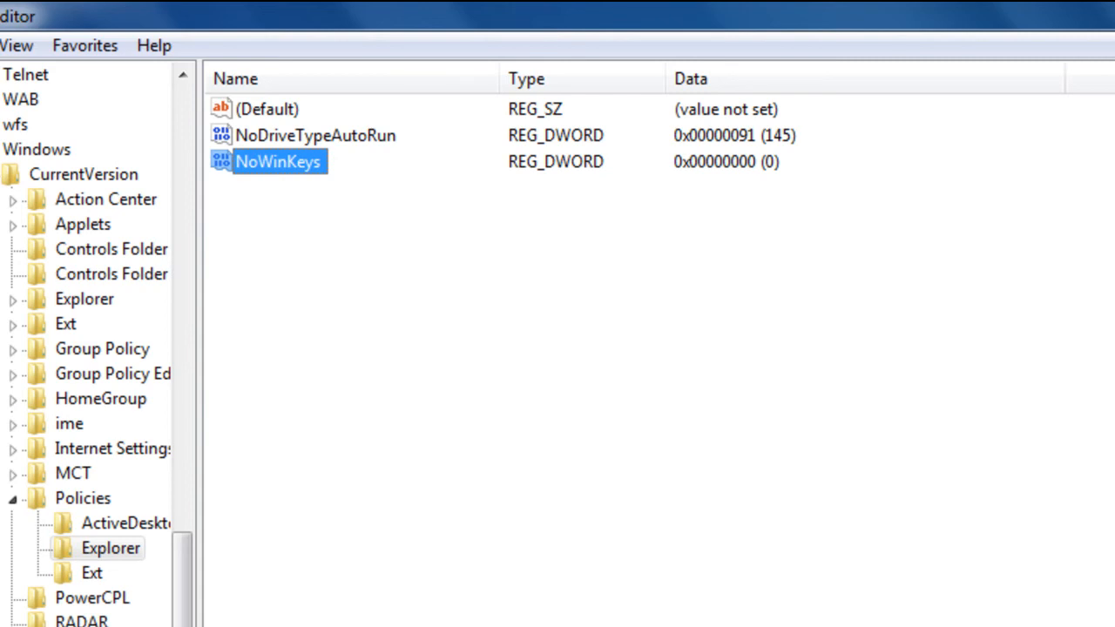
{"action": "mouse_move", "coordinate": [334, 178]}
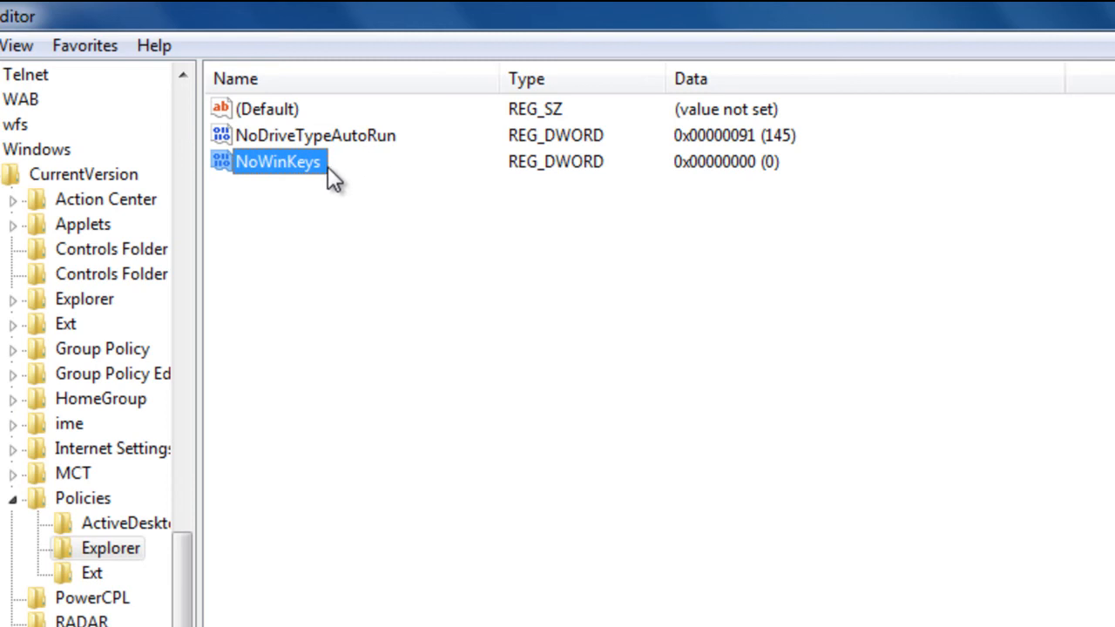
{"action": "mouse_move", "coordinate": [680, 169]}
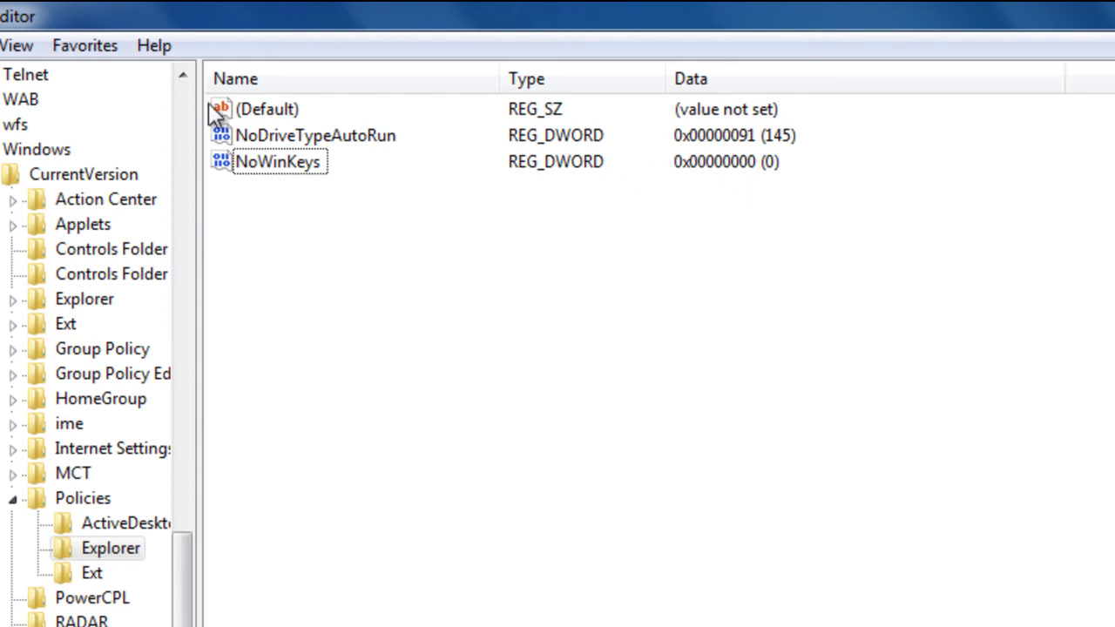
Step: Set NoWinKeys value data to 1 and confirm
{"action": "double_click", "coordinate": [277, 161]}
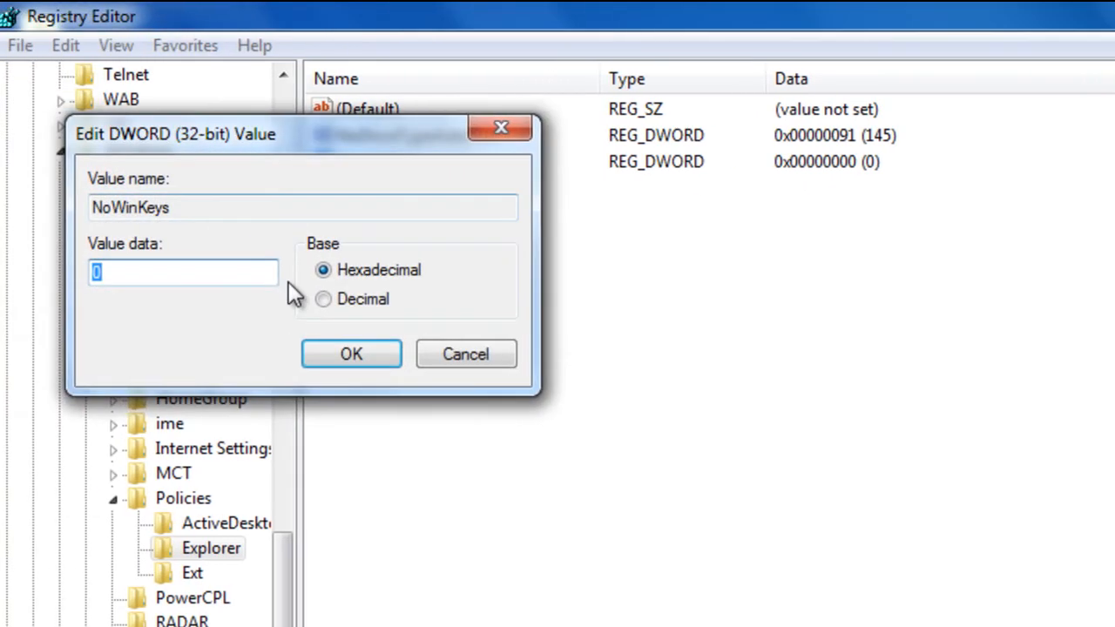
{"action": "left_click", "coordinate": [351, 353]}
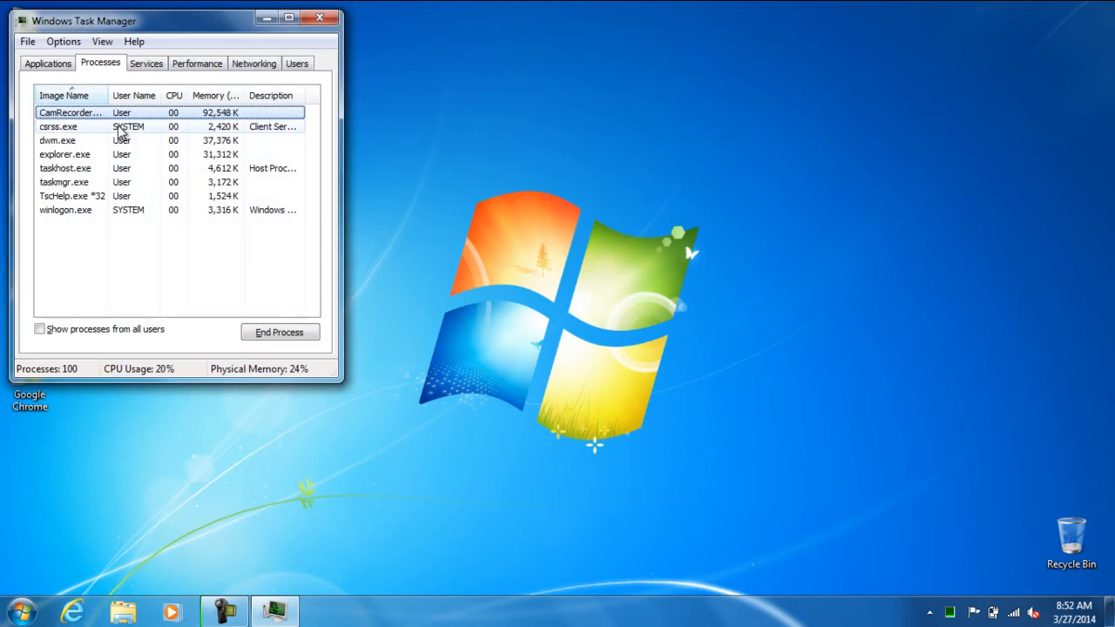
Step: Select the explorer.exe process, restart it, and close Task Manager
{"action": "left_click", "coordinate": [65, 154]}
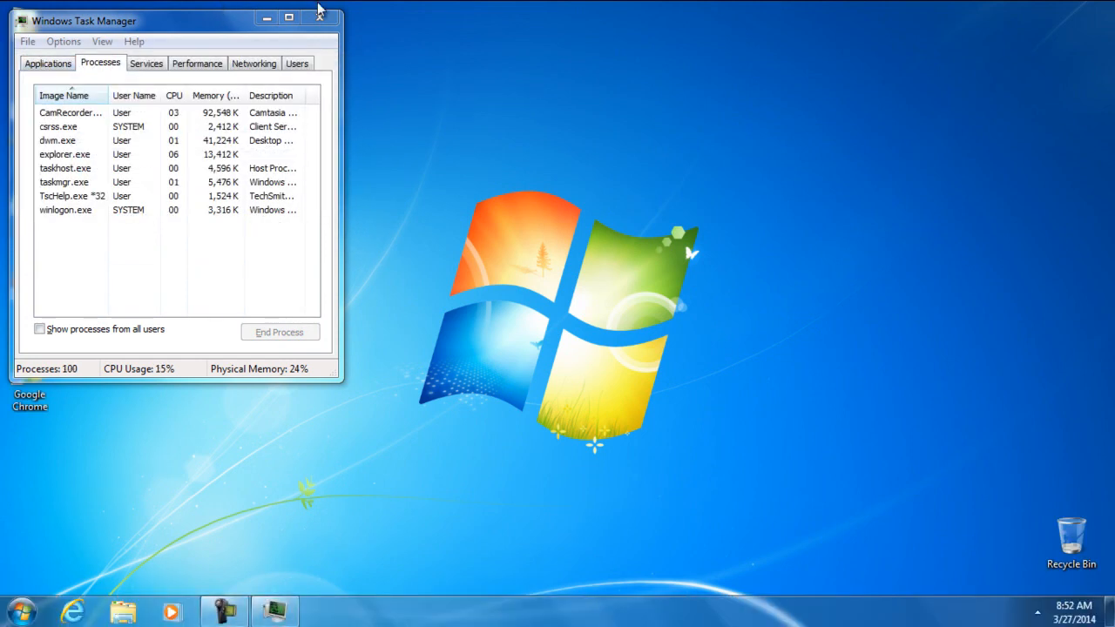
{"action": "left_click", "coordinate": [326, 18]}
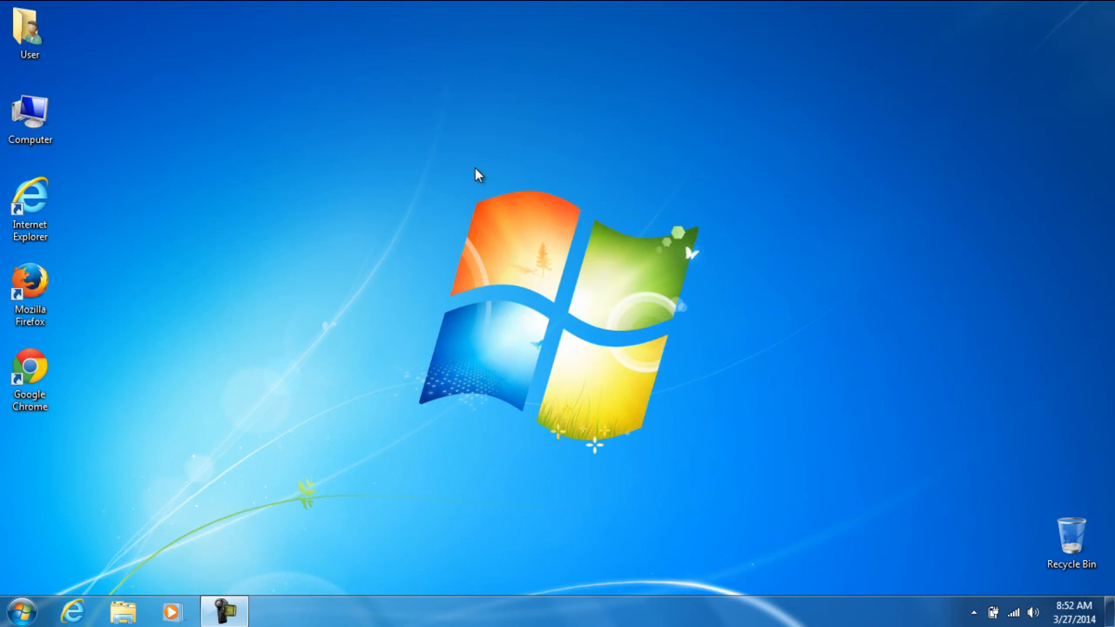
{"action": "mouse_move", "coordinate": [605, 418]}
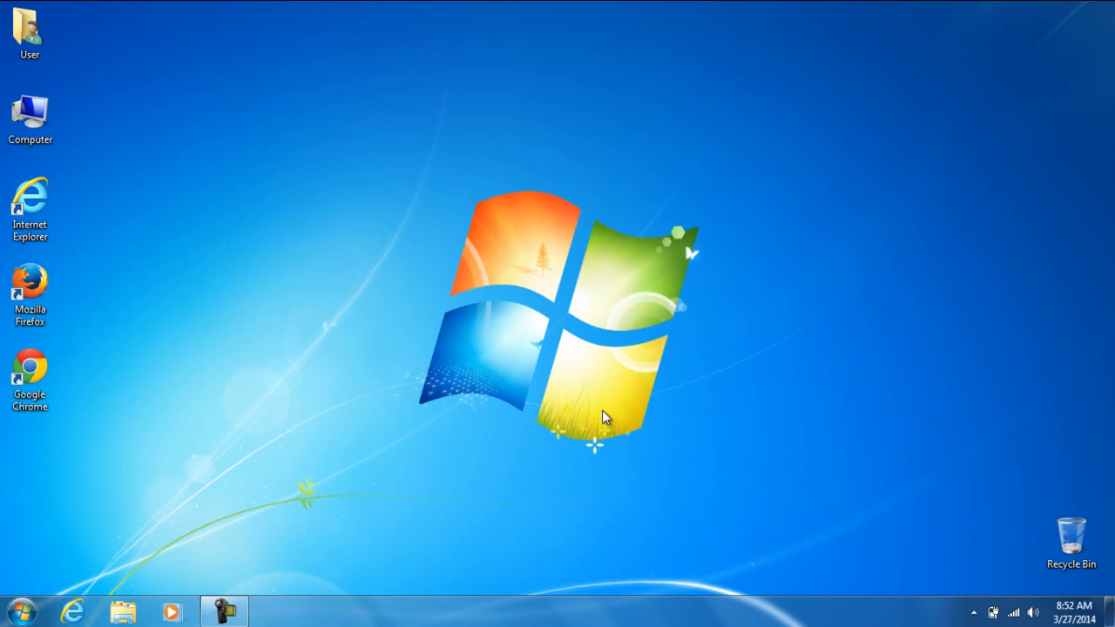
Step: Search the Start Menu for 'regedit' to reopen Registry Editor
{"action": "left_click", "coordinate": [21, 609]}
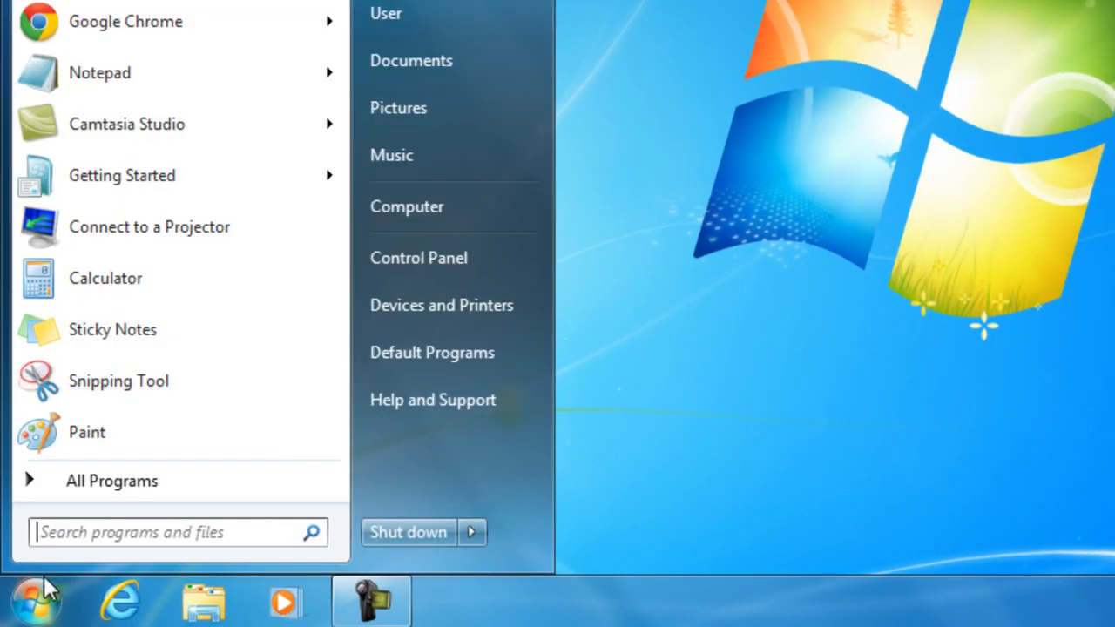
{"action": "type", "text": "regedit"}
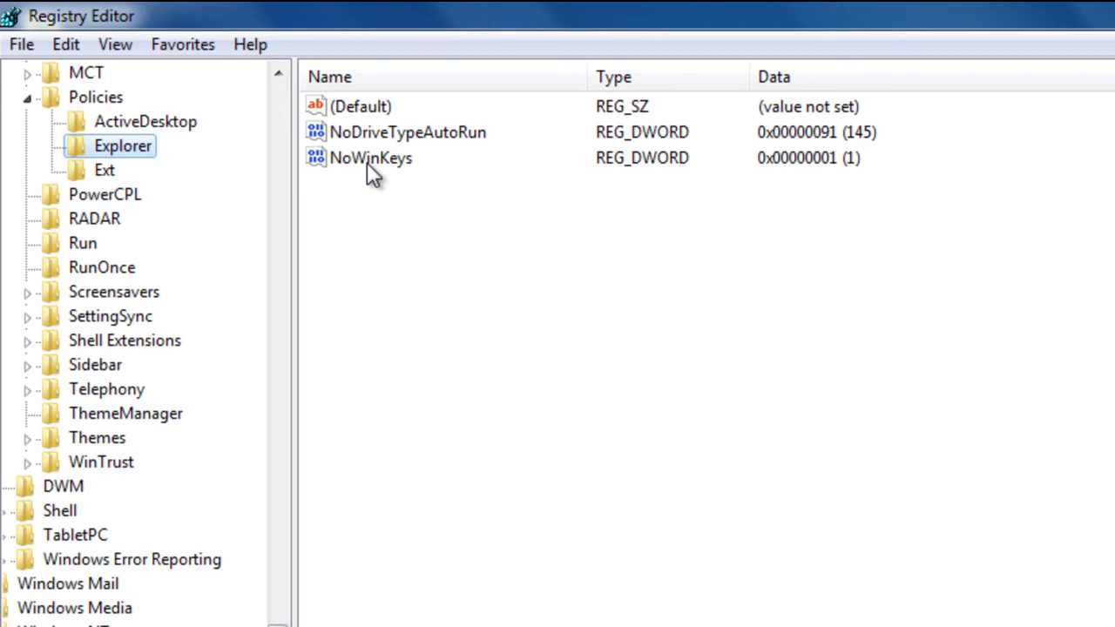
Step: Modify NoWinKeys and set its value data back to 0
{"action": "left_click", "coordinate": [370, 158]}
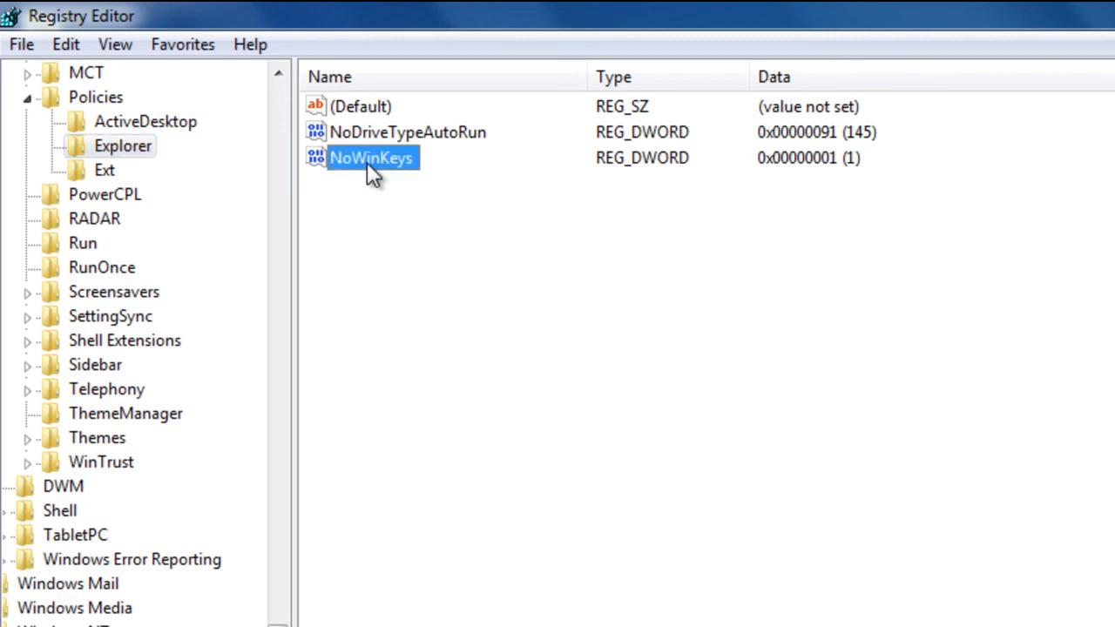
{"action": "right_click", "coordinate": [371, 157]}
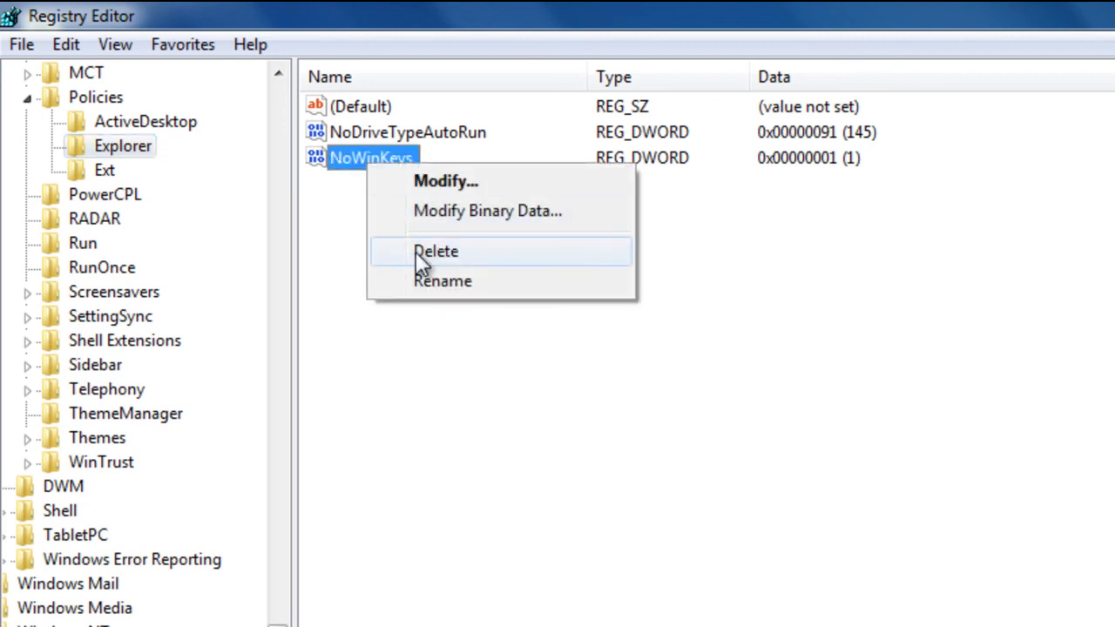
{"action": "mouse_move", "coordinate": [340, 169]}
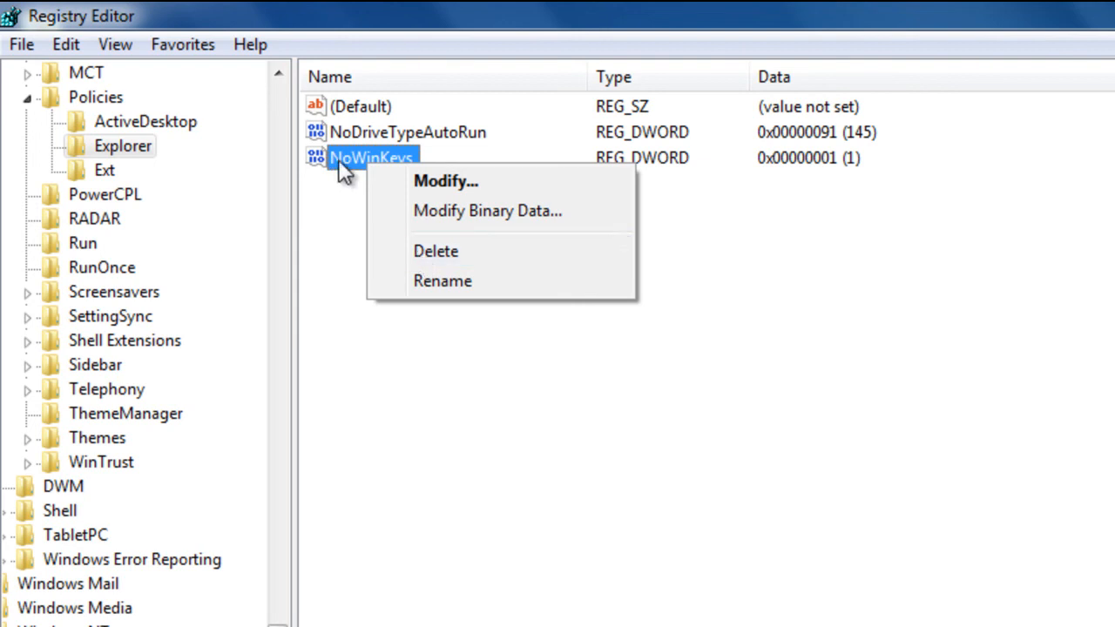
{"action": "left_click", "coordinate": [446, 181]}
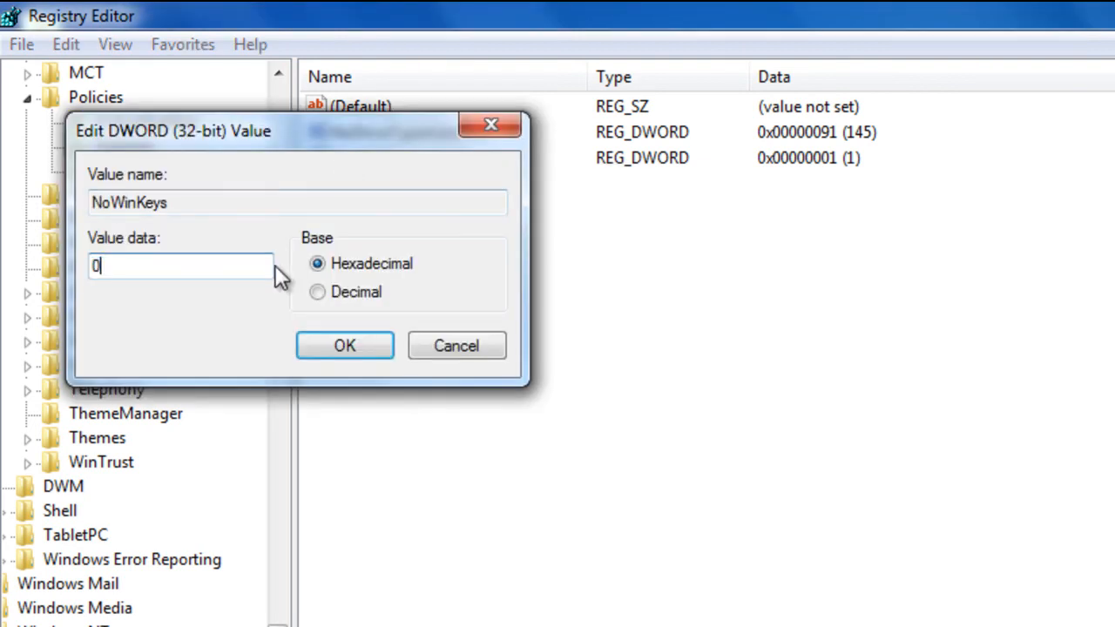
{"action": "left_click", "coordinate": [344, 345]}
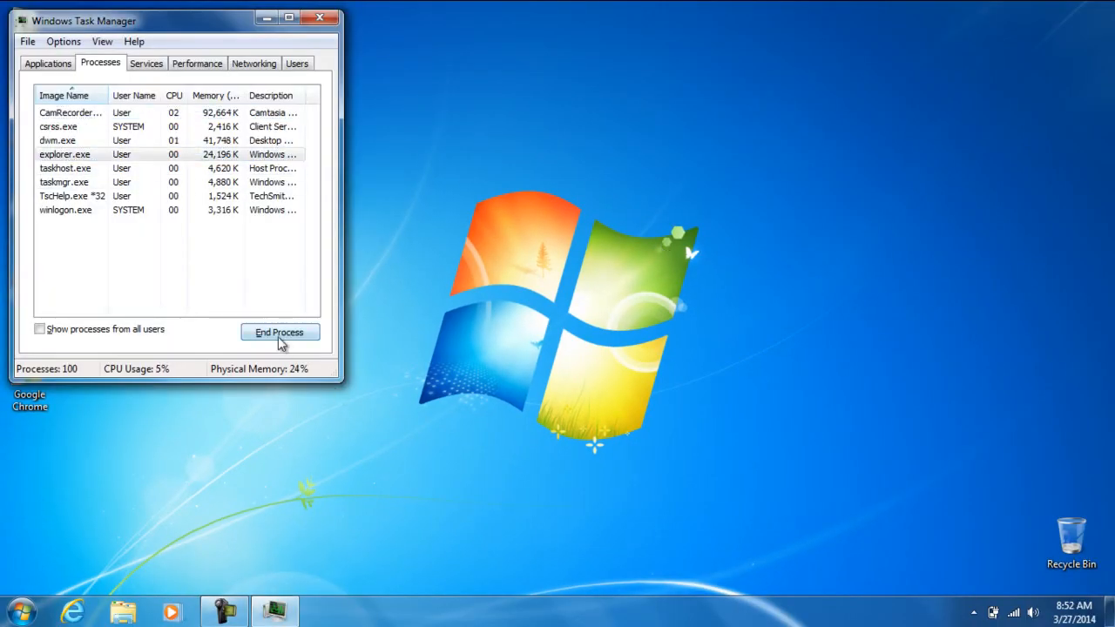
Step: End and restart explorer.exe, then close Task Manager
{"action": "left_click", "coordinate": [279, 332]}
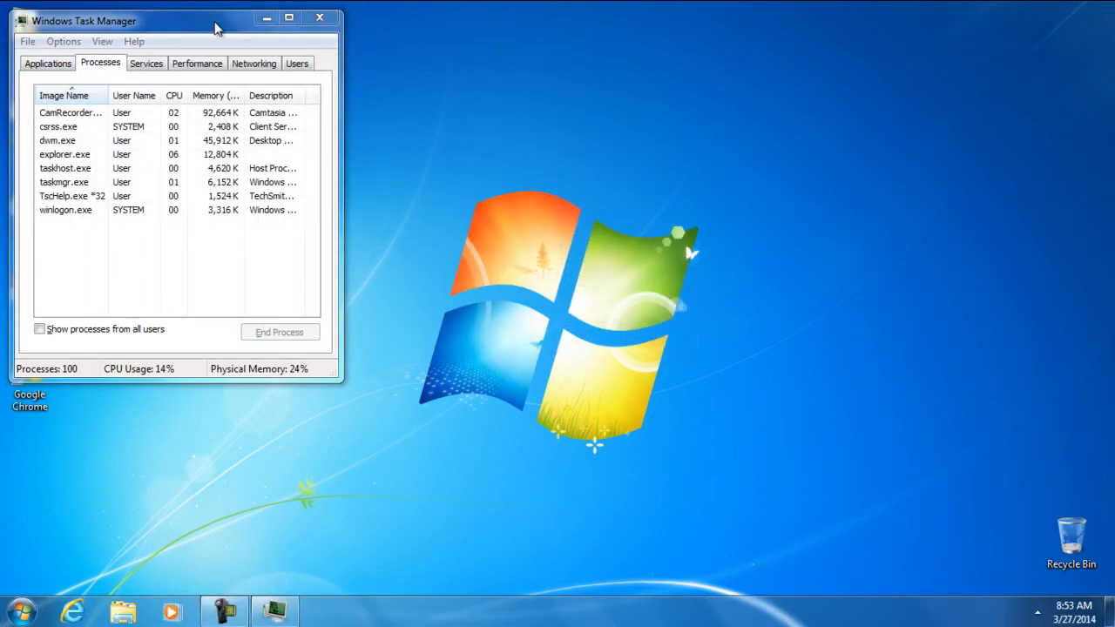
{"action": "left_click", "coordinate": [320, 17]}
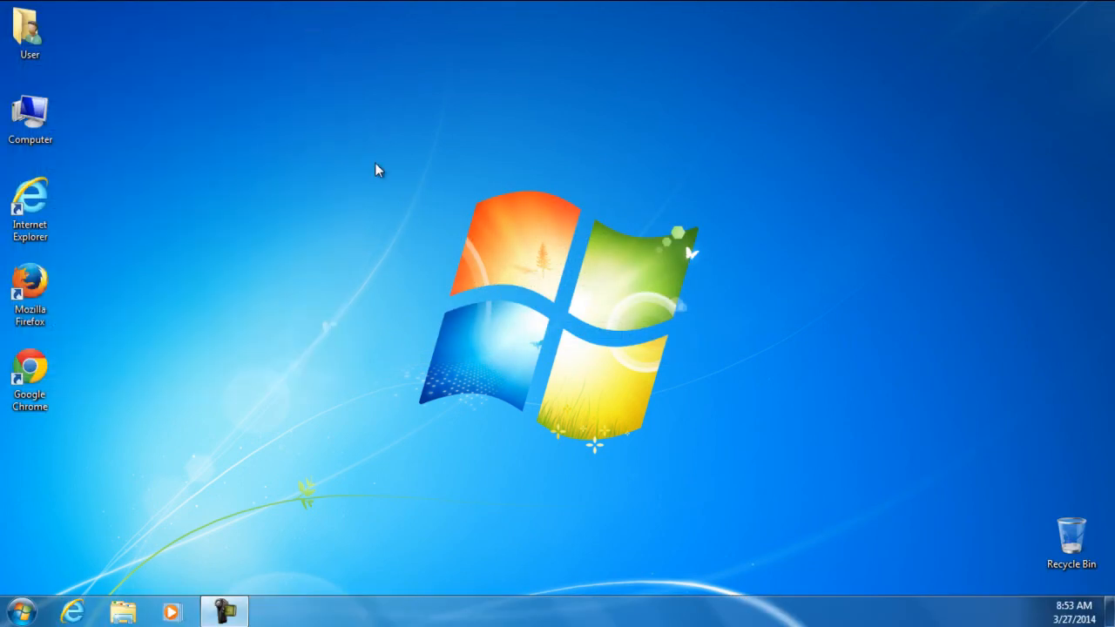